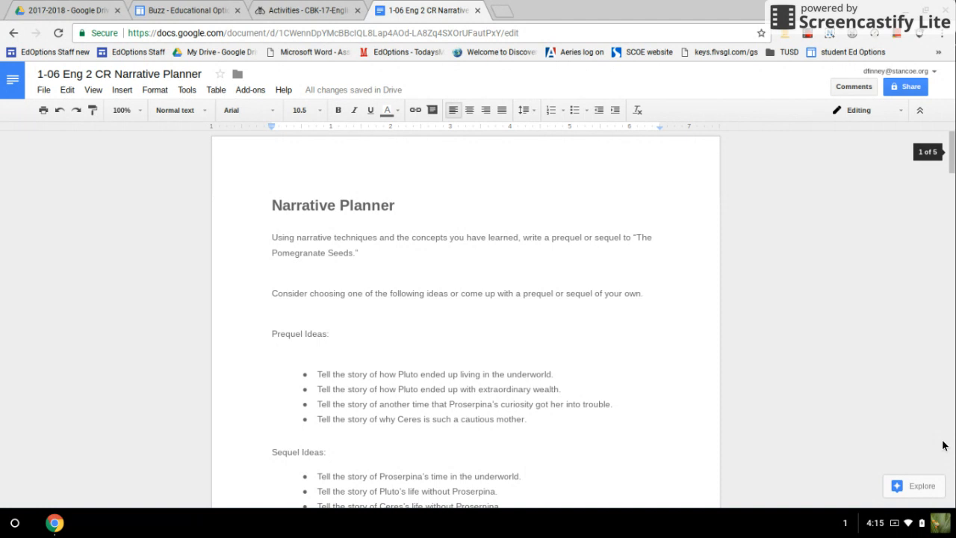
{"action": "mouse_move", "coordinate": [895, 459]}
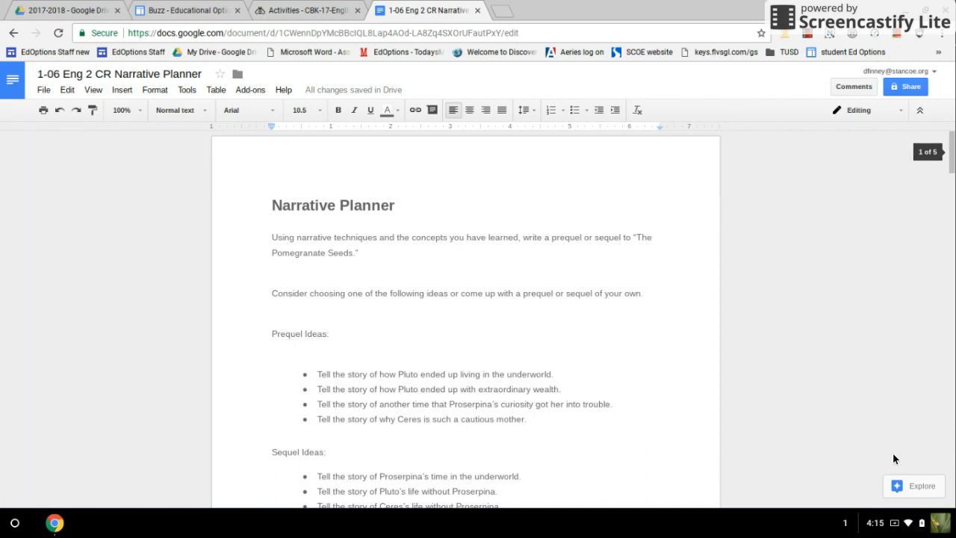
{"action": "mouse_move", "coordinate": [482, 451]}
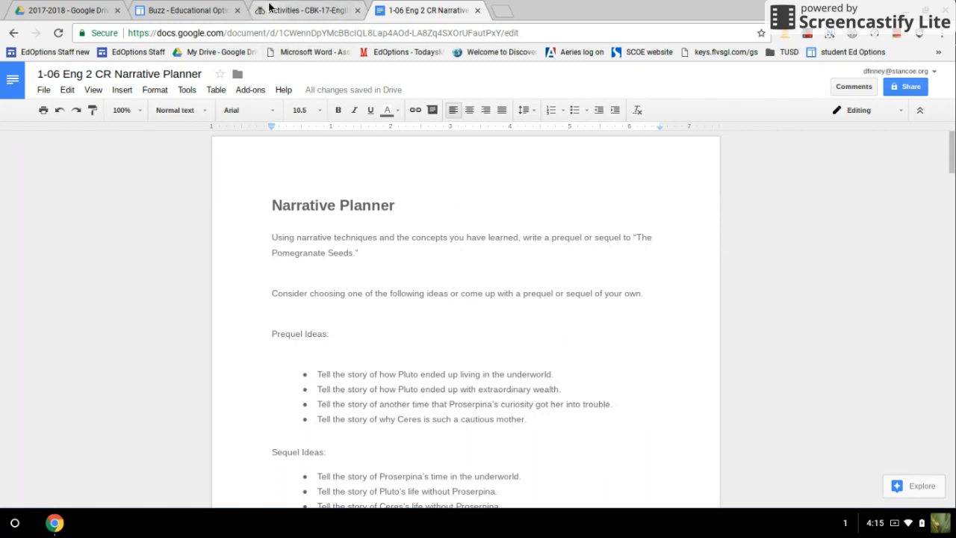
- Go to the English II Activities page, open Module 01, and scroll down to 01.06
{"action": "left_click", "coordinate": [306, 10]}
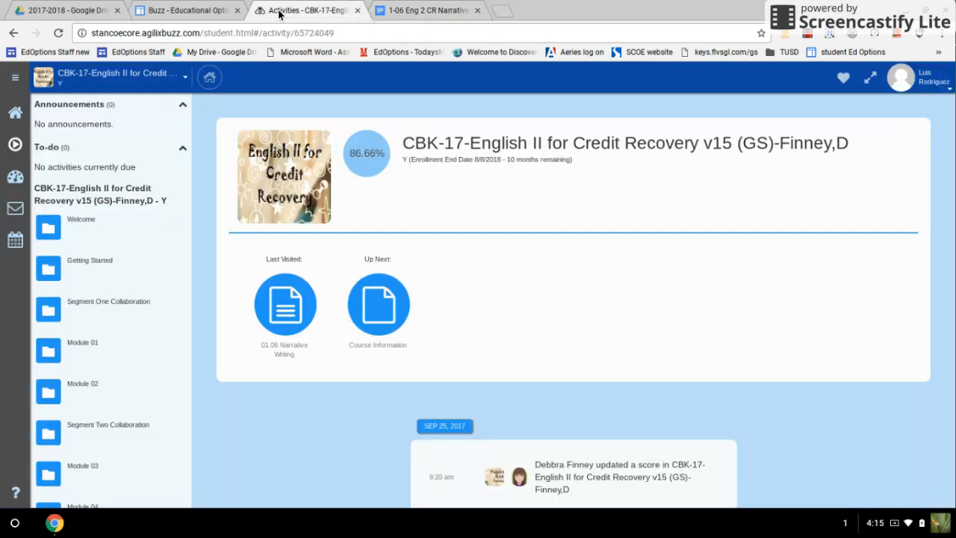
{"action": "mouse_move", "coordinate": [545, 171]}
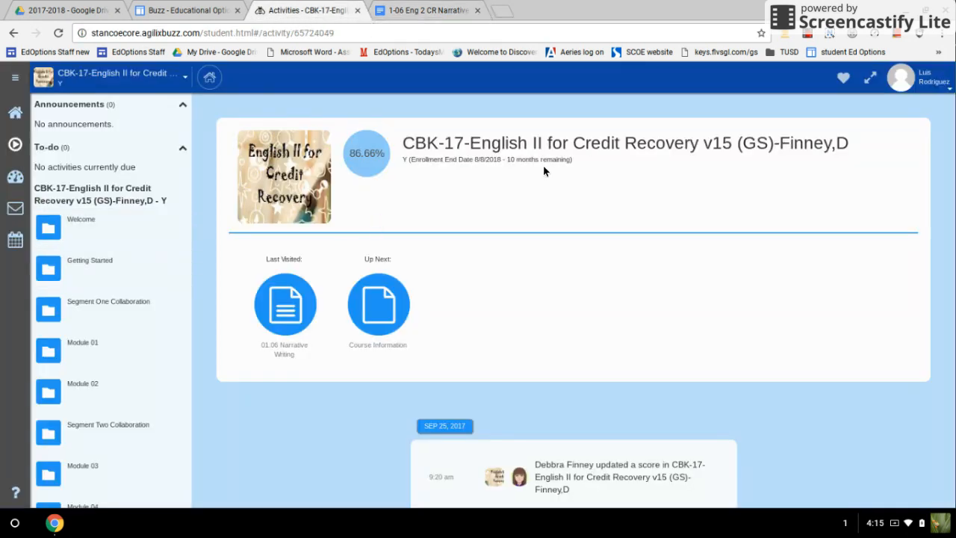
{"action": "mouse_move", "coordinate": [125, 348]}
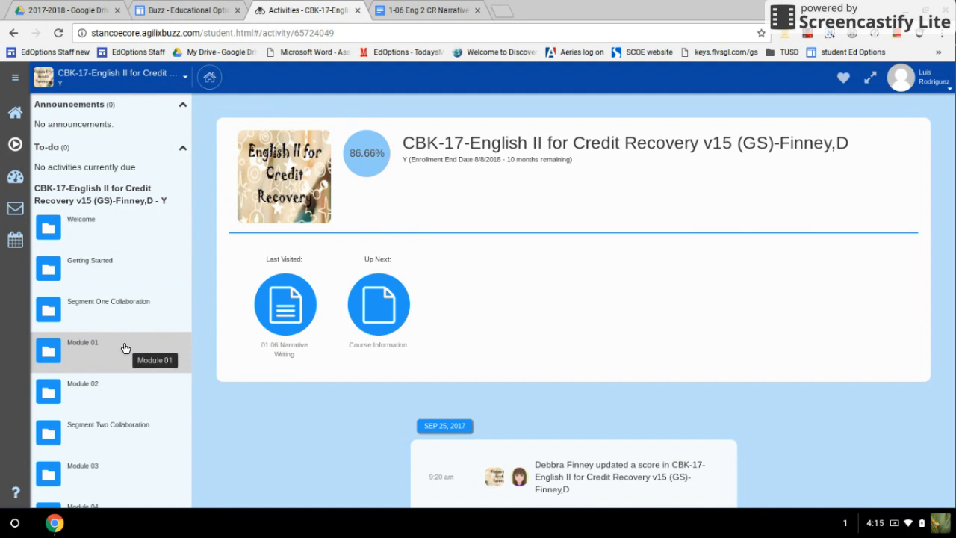
{"action": "left_click", "coordinate": [82, 349]}
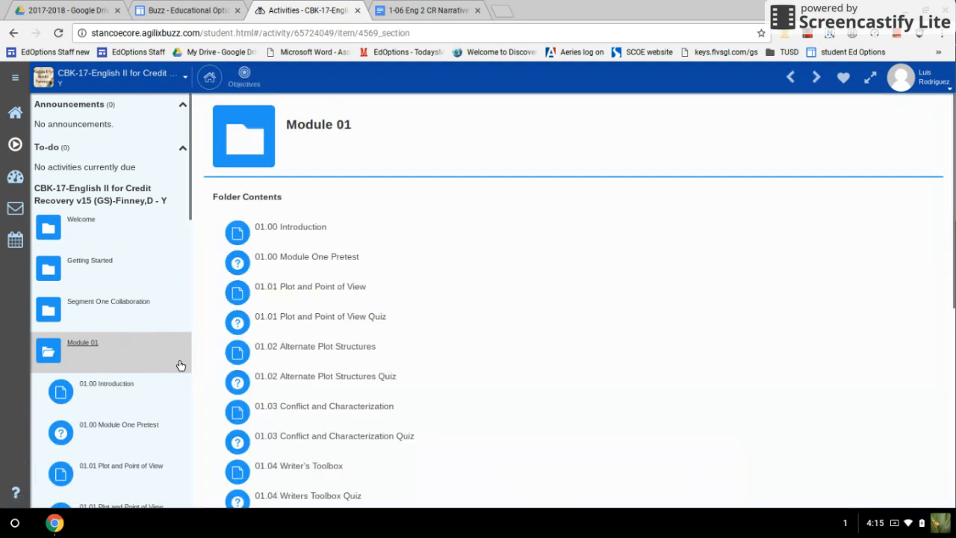
{"action": "scroll", "scroll_direction": "down", "scroll_amount": 3}
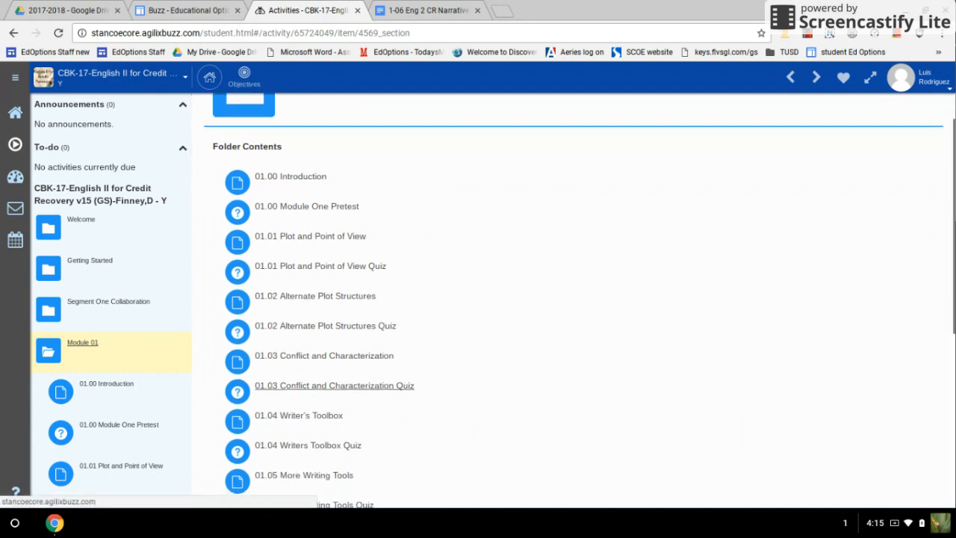
{"action": "scroll", "scroll_direction": "down", "scroll_amount": 3}
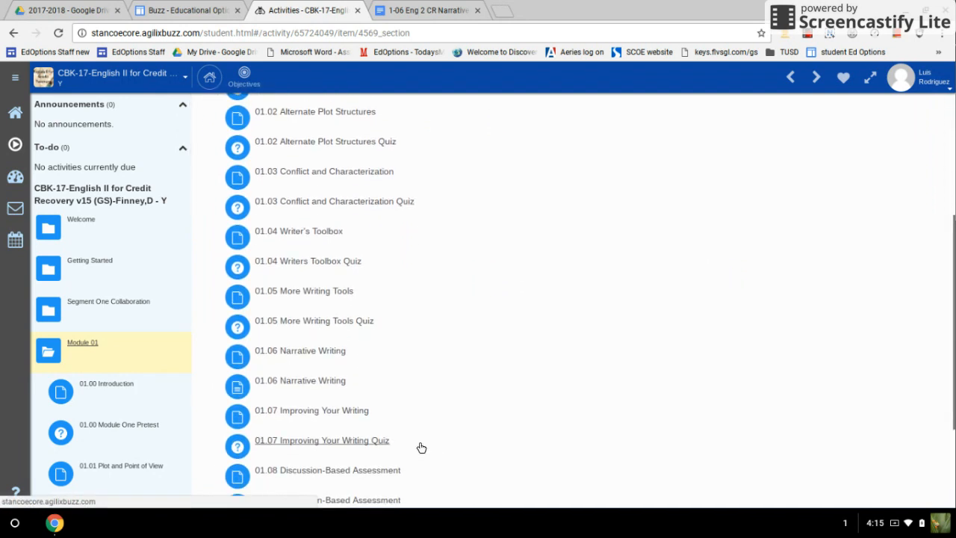
{"action": "mouse_move", "coordinate": [300, 380]}
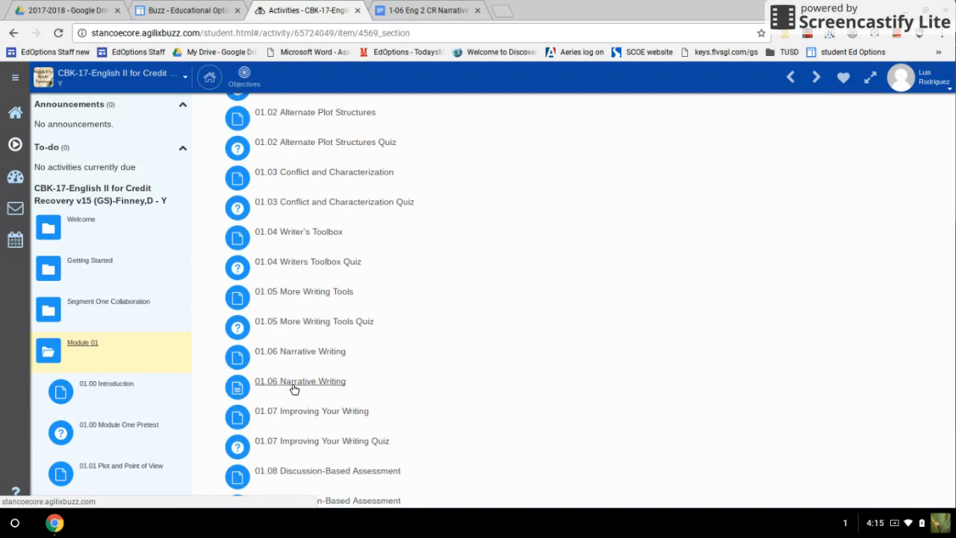
- Open the 01.06 Narrative Writing assignment and show its dropbox
{"action": "left_click", "coordinate": [300, 381]}
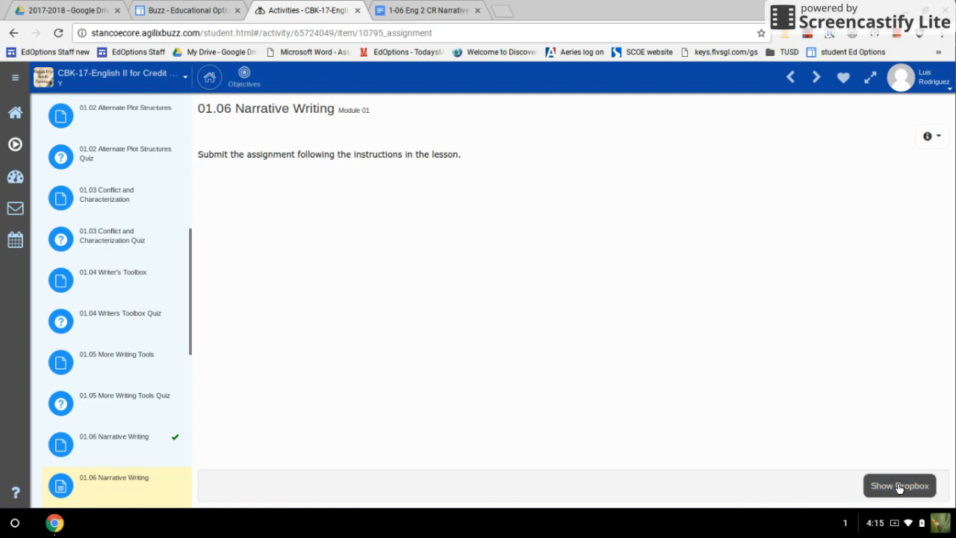
{"action": "left_click", "coordinate": [899, 485]}
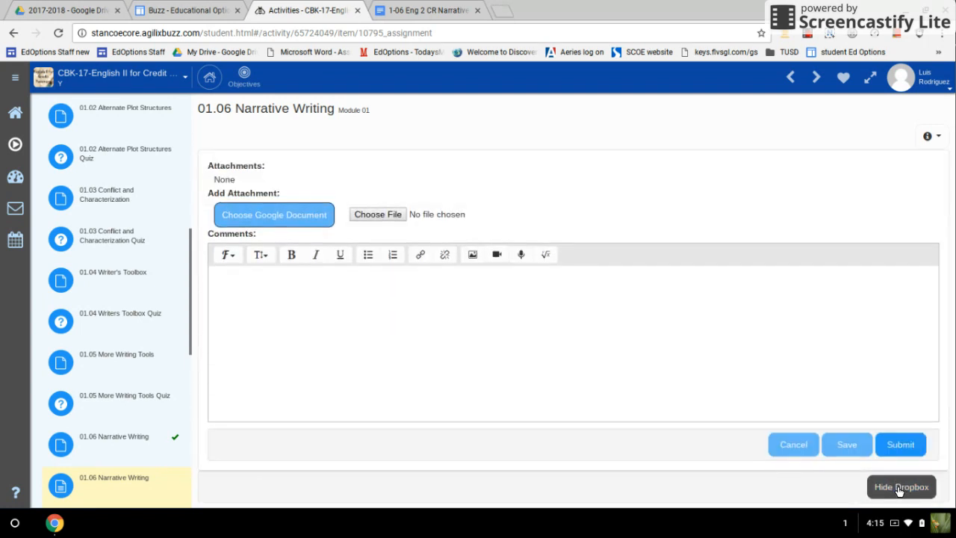
{"action": "mouse_move", "coordinate": [299, 193]}
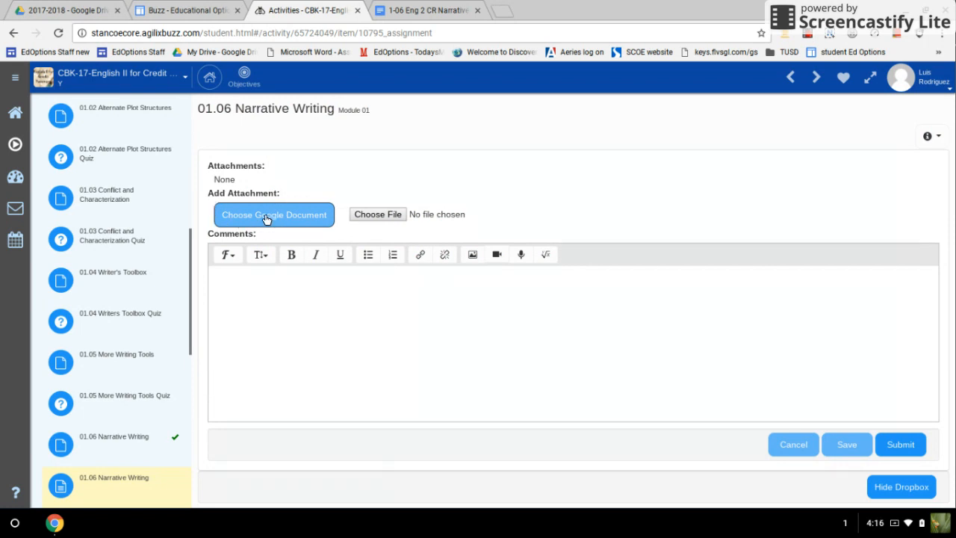
- Attach the '1-06 Eng 2 CR Narrative Planner' Google document to the dropbox
{"action": "left_click", "coordinate": [274, 215]}
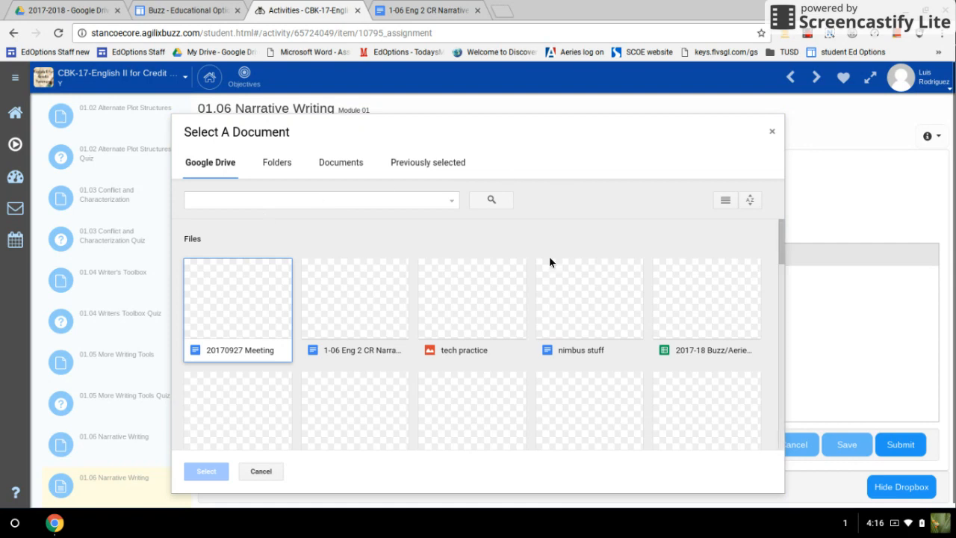
{"action": "mouse_move", "coordinate": [353, 313]}
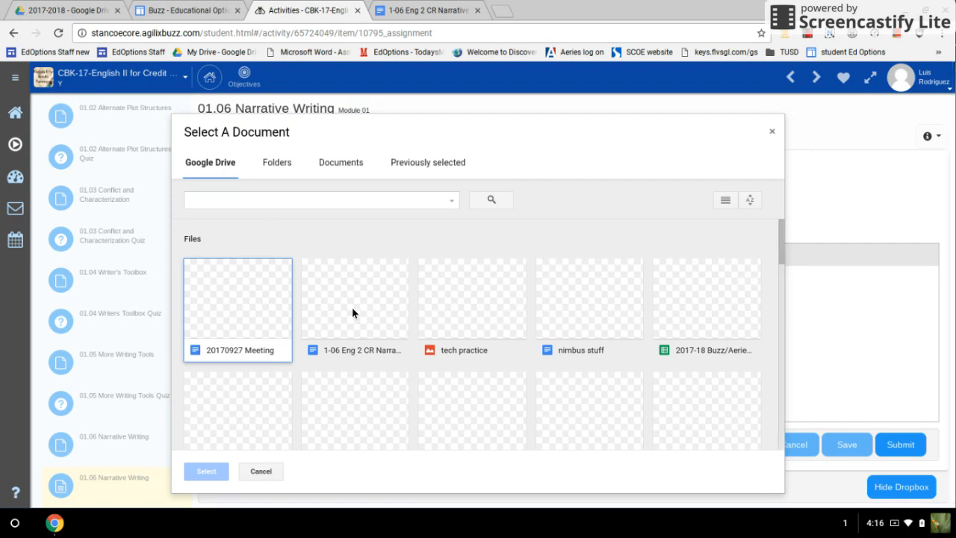
{"action": "left_click", "coordinate": [354, 298]}
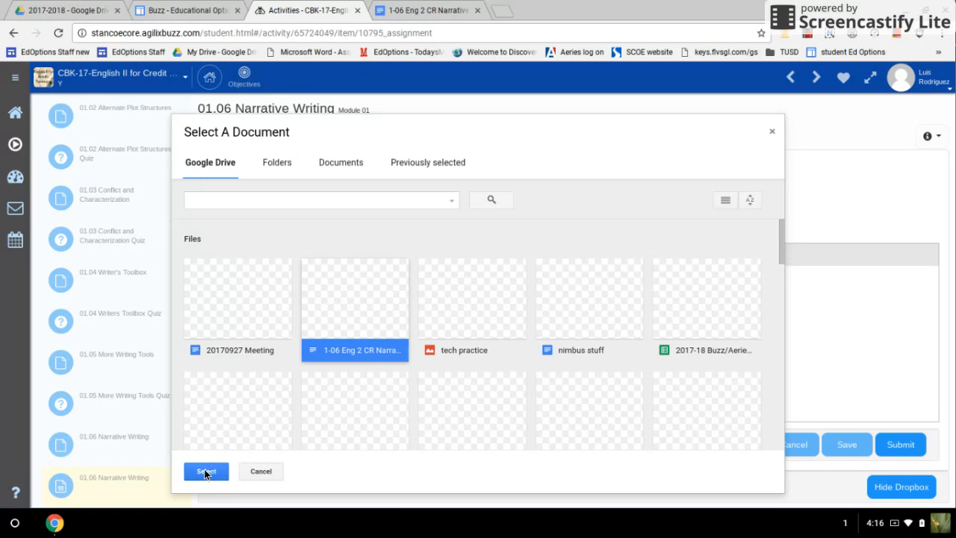
{"action": "left_click", "coordinate": [206, 470]}
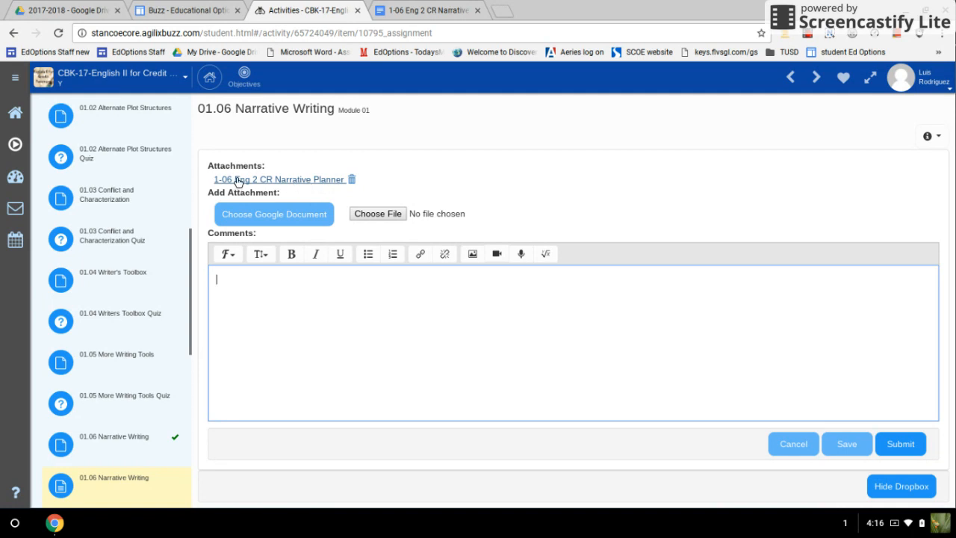
{"action": "mouse_move", "coordinate": [291, 187]}
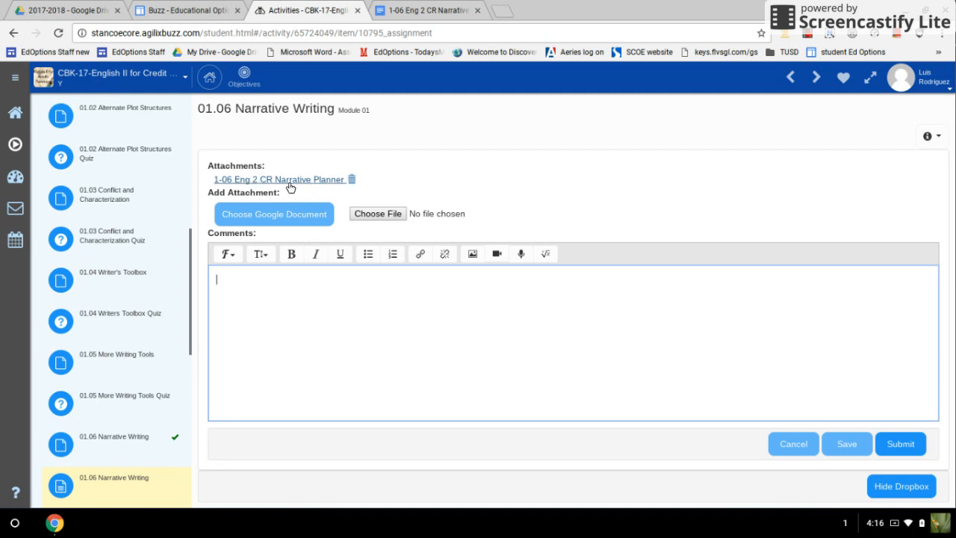
{"action": "mouse_move", "coordinate": [283, 183]}
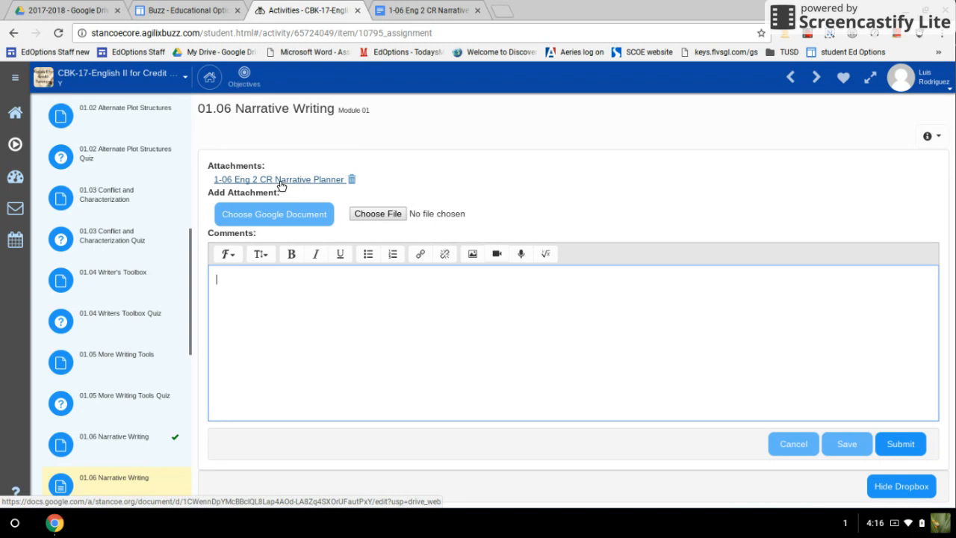
- Enter the comment 'All done' in the dropbox Comments box
{"action": "left_click", "coordinate": [278, 179]}
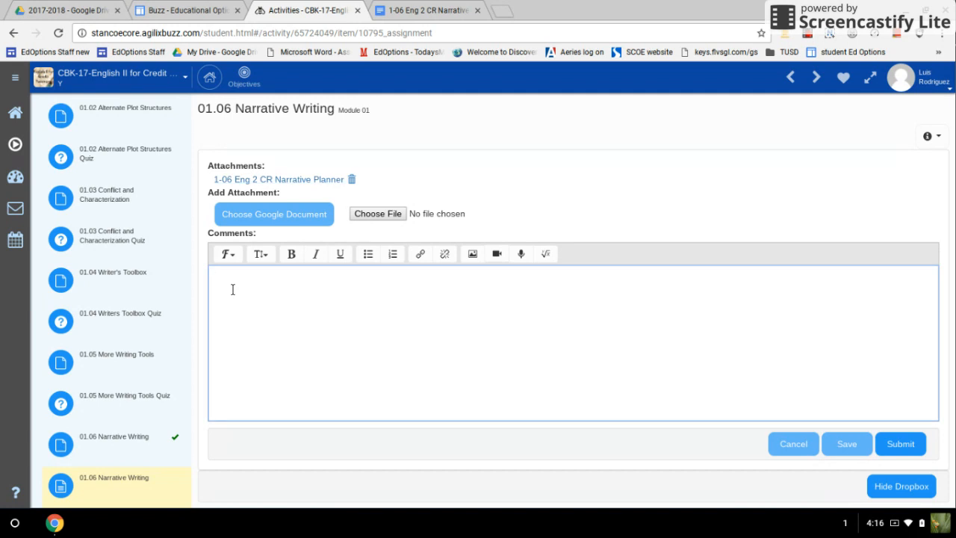
{"action": "type", "text": "All done"}
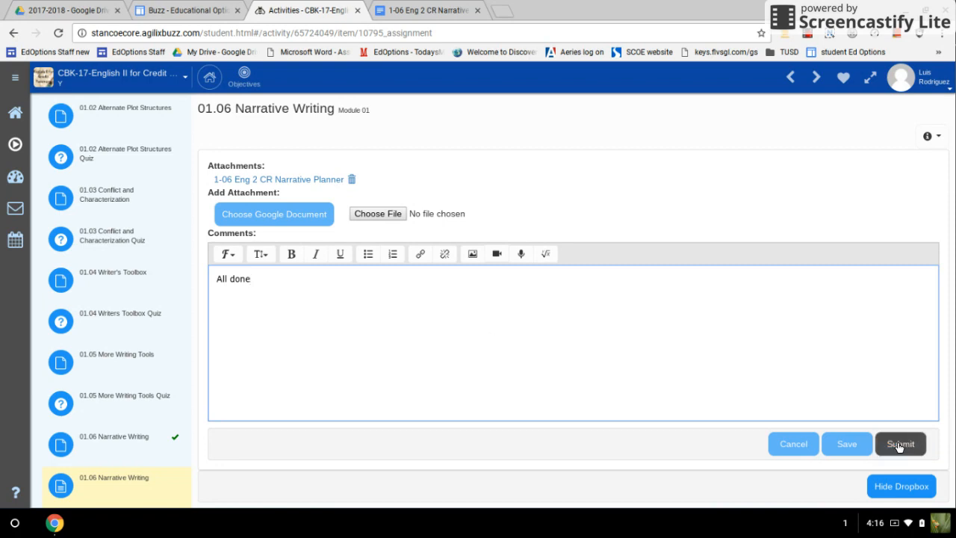
- Submit the 01.06 Narrative Writing dropbox with the planner and 'All done' comment
{"action": "left_click", "coordinate": [900, 444]}
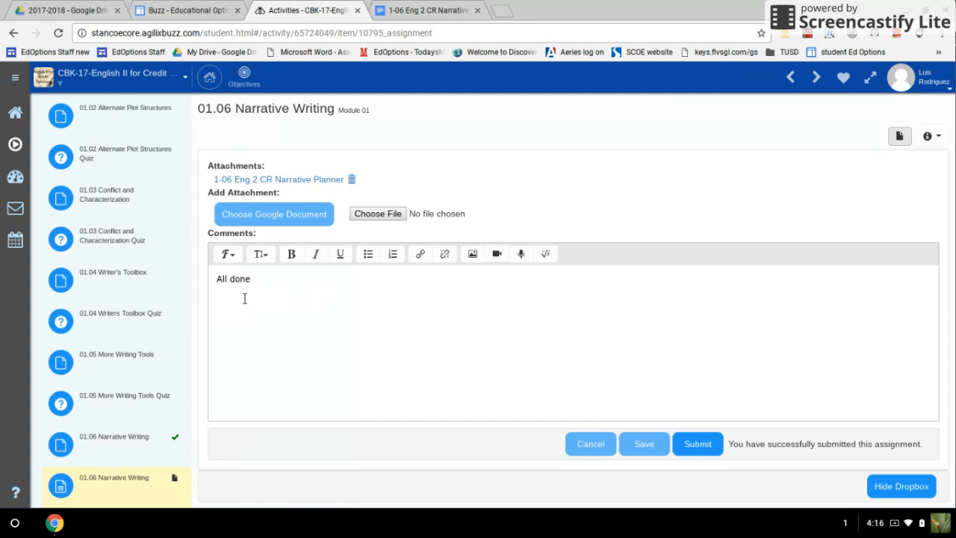
{"action": "mouse_move", "coordinate": [262, 330]}
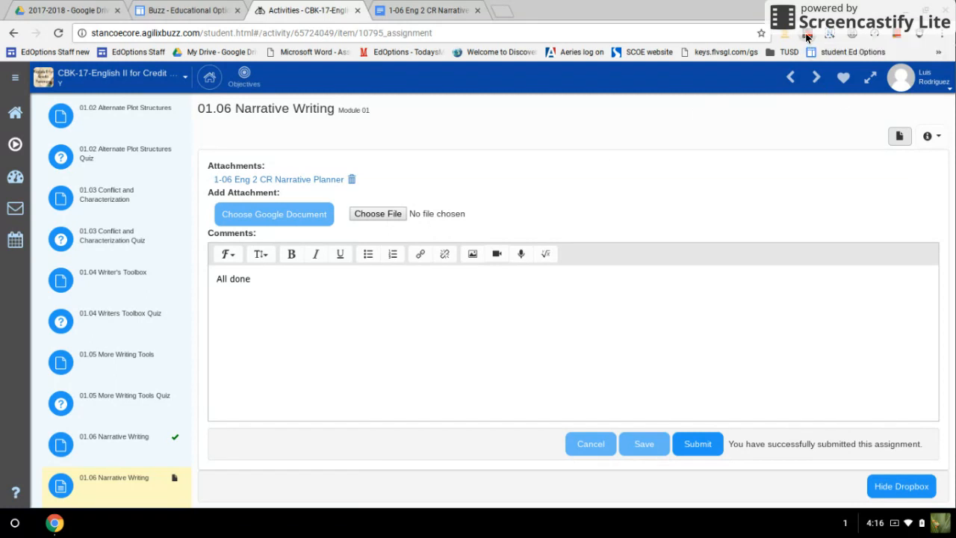
{"action": "left_click", "coordinate": [806, 36]}
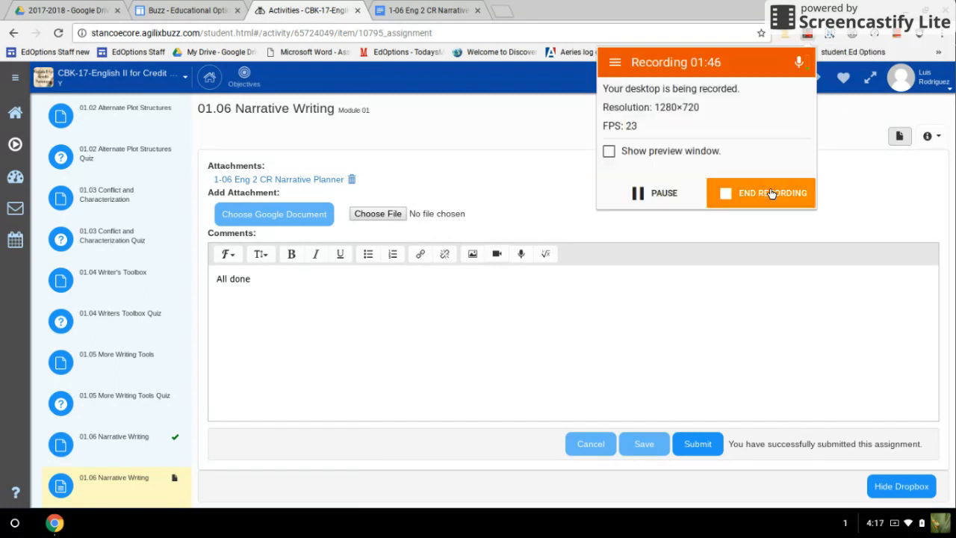